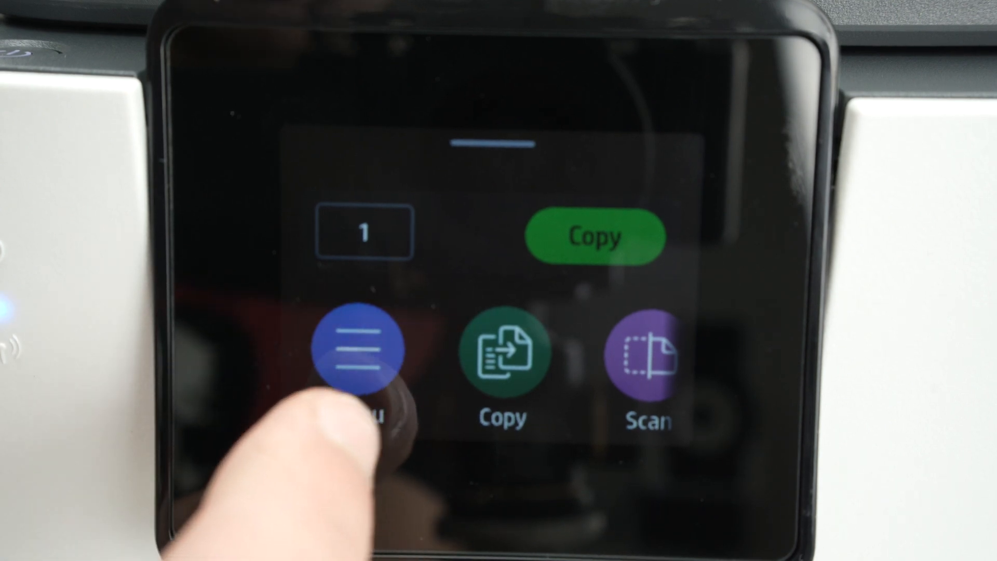
Open the printer's Settings through Menu and Utilities on the control panel.
left_click(358, 348)
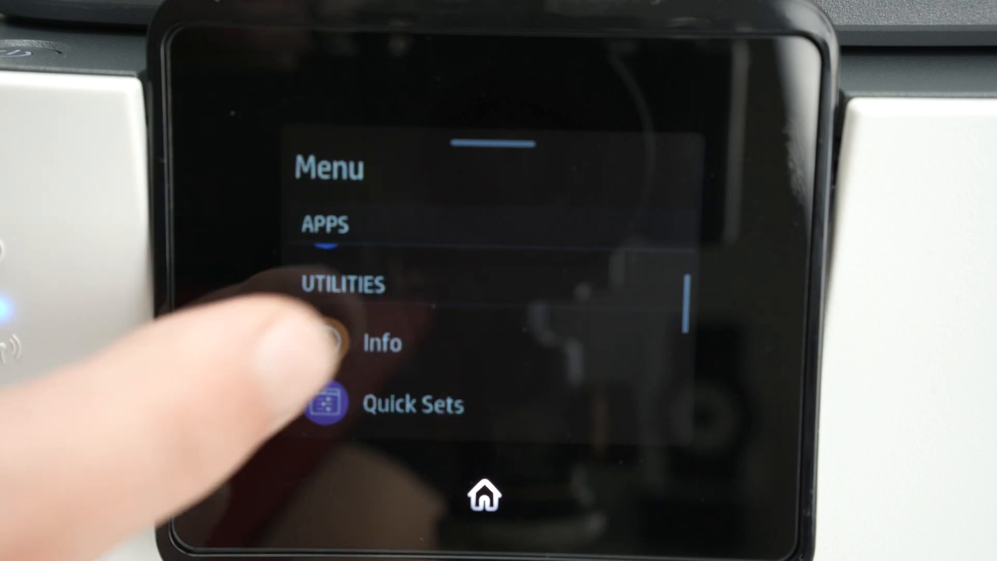
scroll("down", 3)
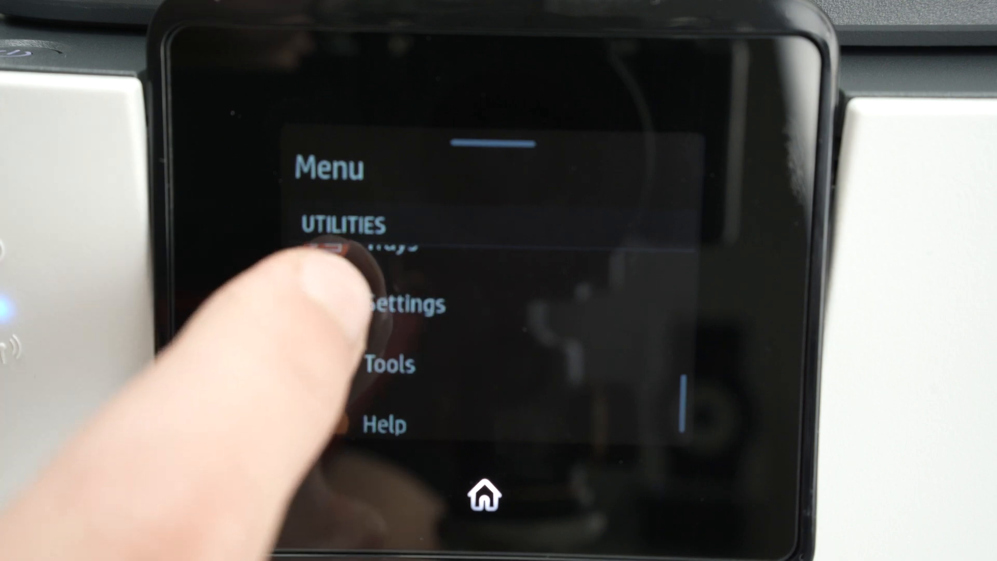
left_click(400, 303)
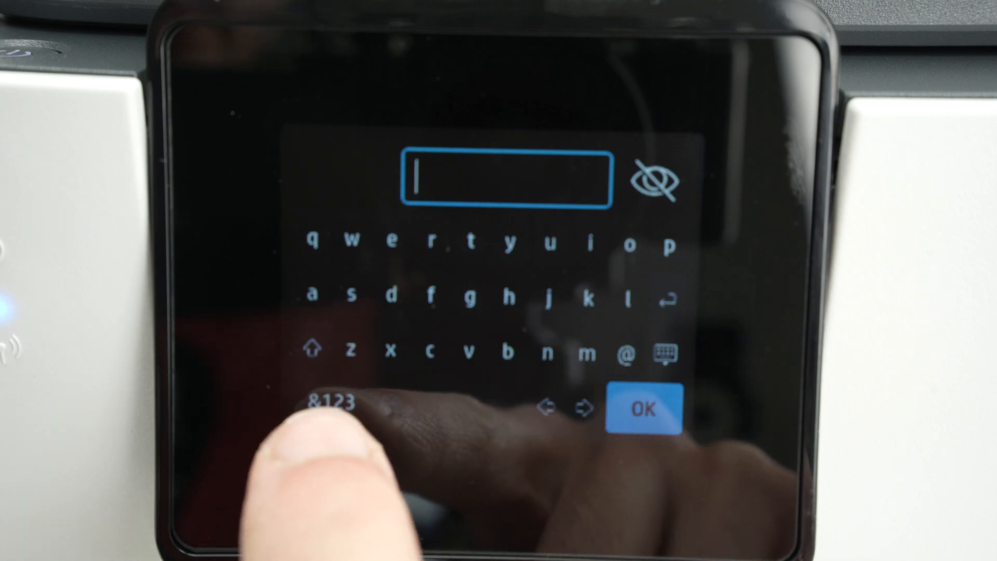
Submit the Schrute Farms Wi-Fi password and accept the confirmed network settings.
left_click(329, 402)
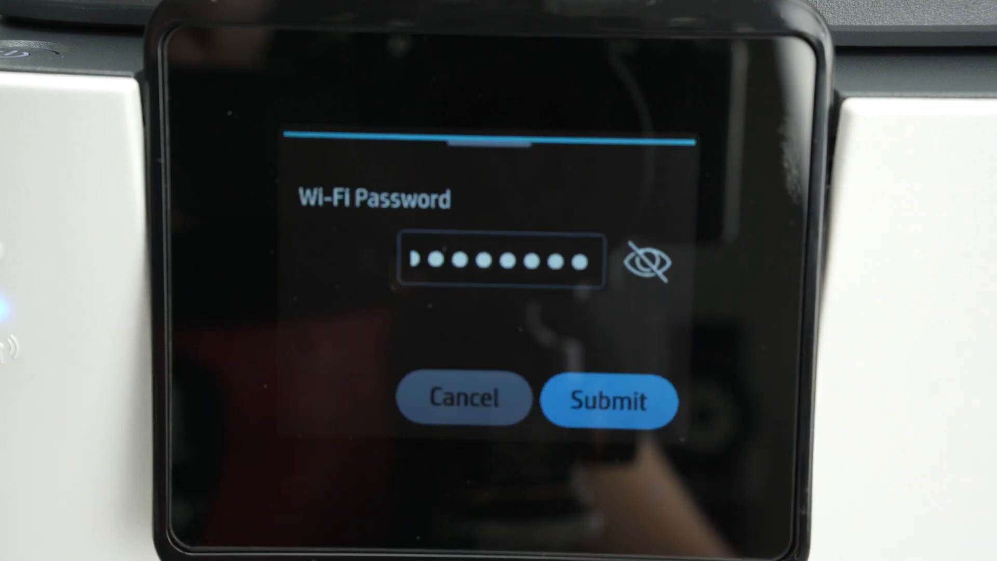
left_click(605, 400)
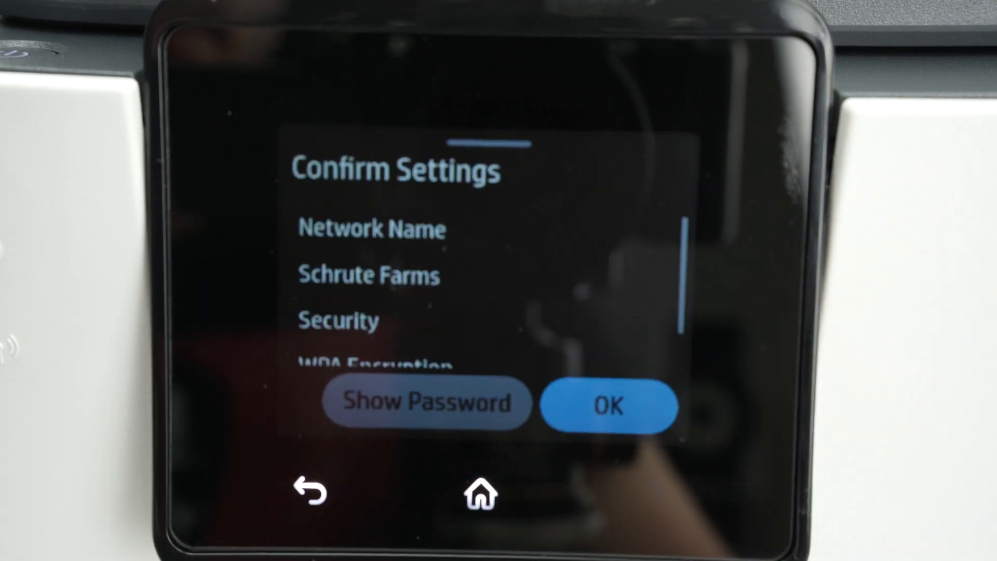
left_click(607, 407)
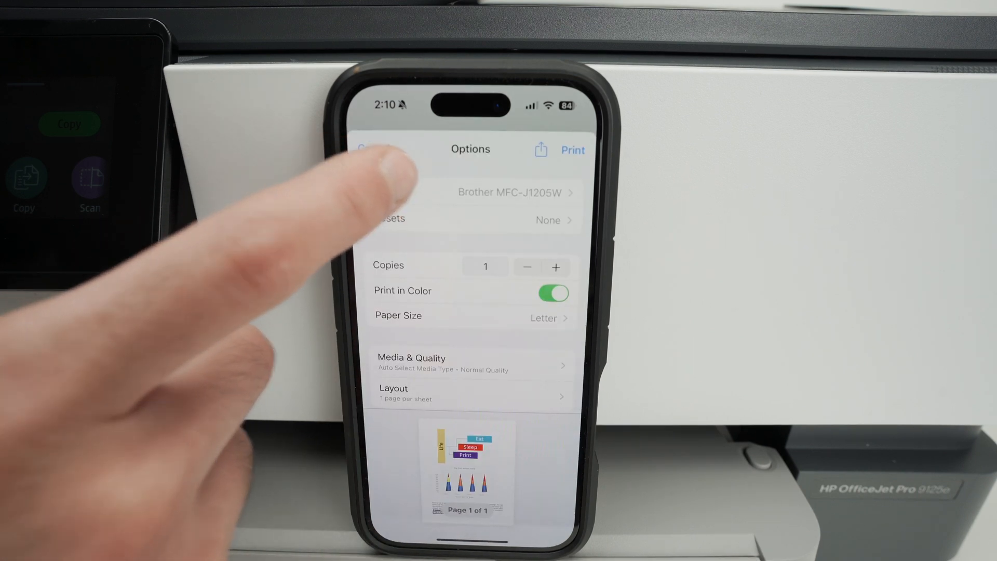
Select the HP OfficeJet Pro 9120e Series as the print job's printer.
left_click(511, 192)
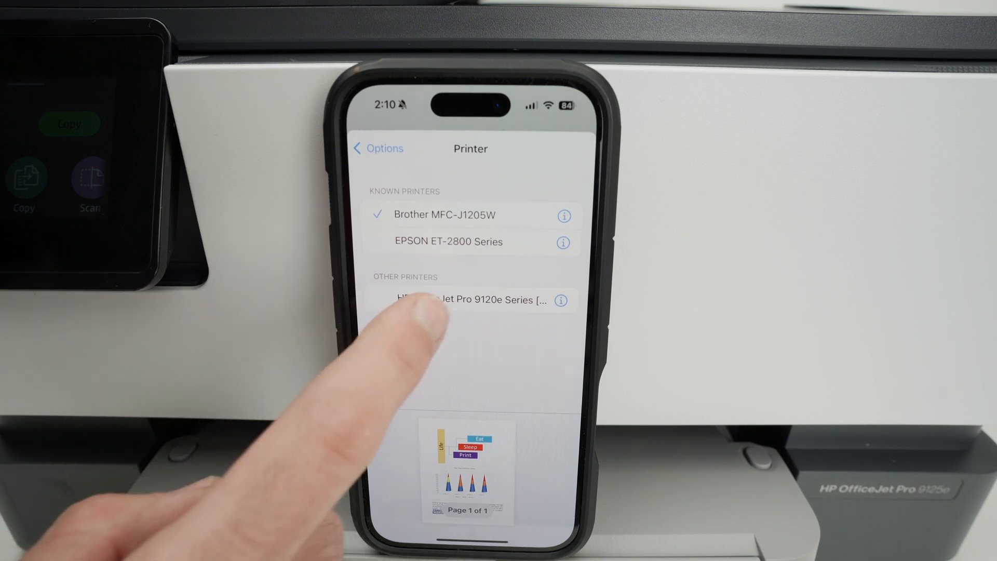
left_click(471, 300)
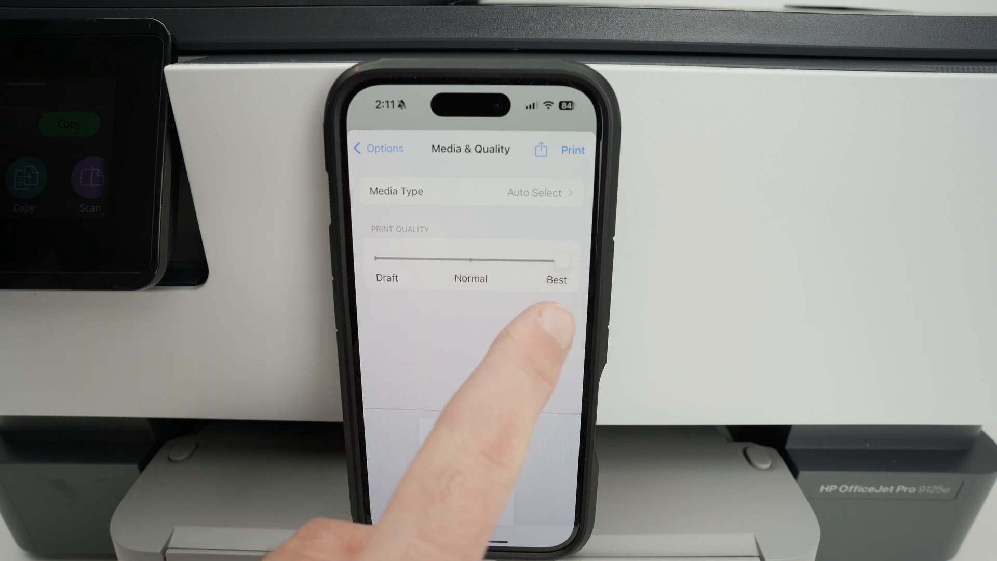
mouse_move(463, 481)
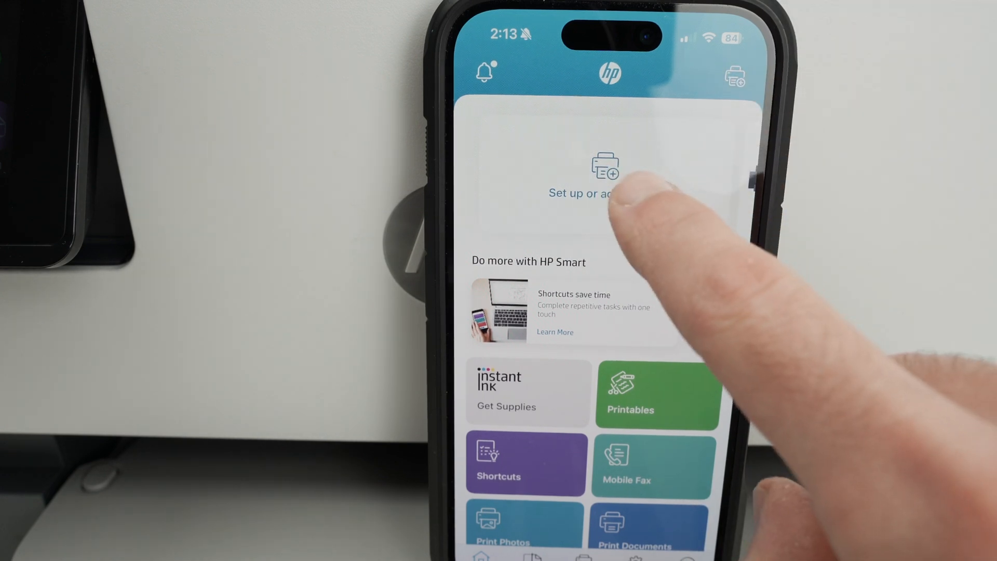
Add the printer via Set up or add printer, choosing Already connected to network.
left_click(605, 176)
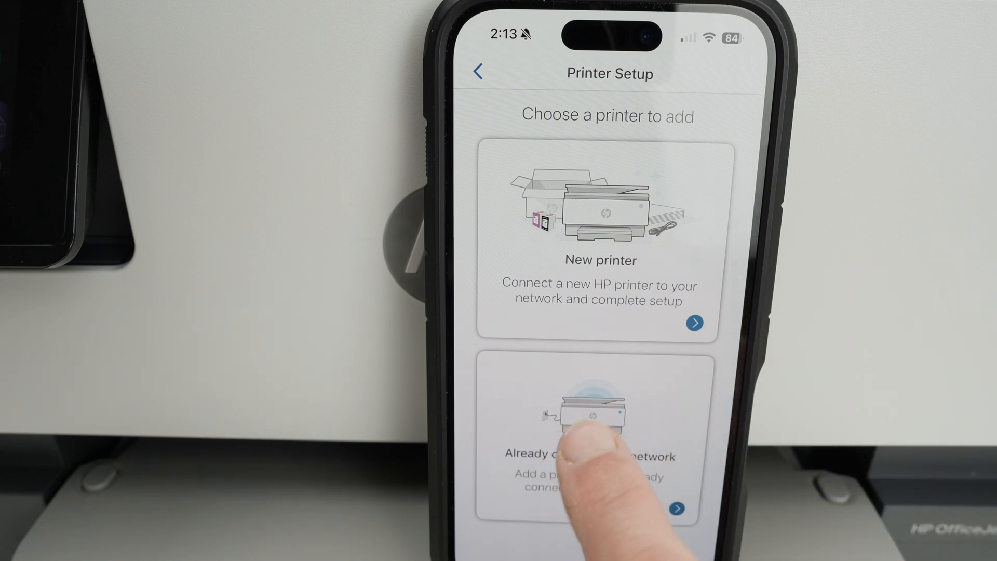
left_click(593, 442)
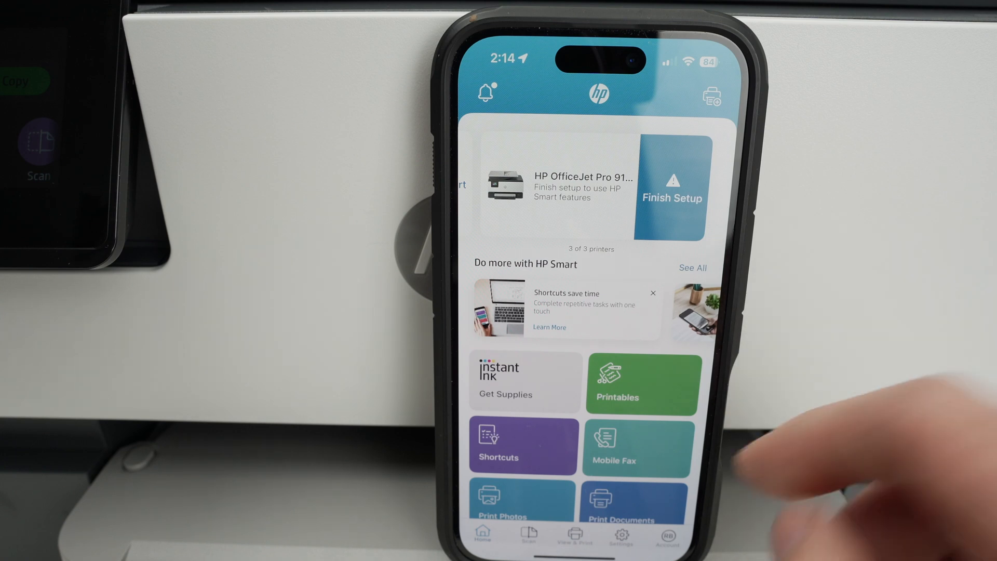
Scroll the home screen down to reveal the Camera Scan and Printer Scan tiles.
scroll("down", 3)
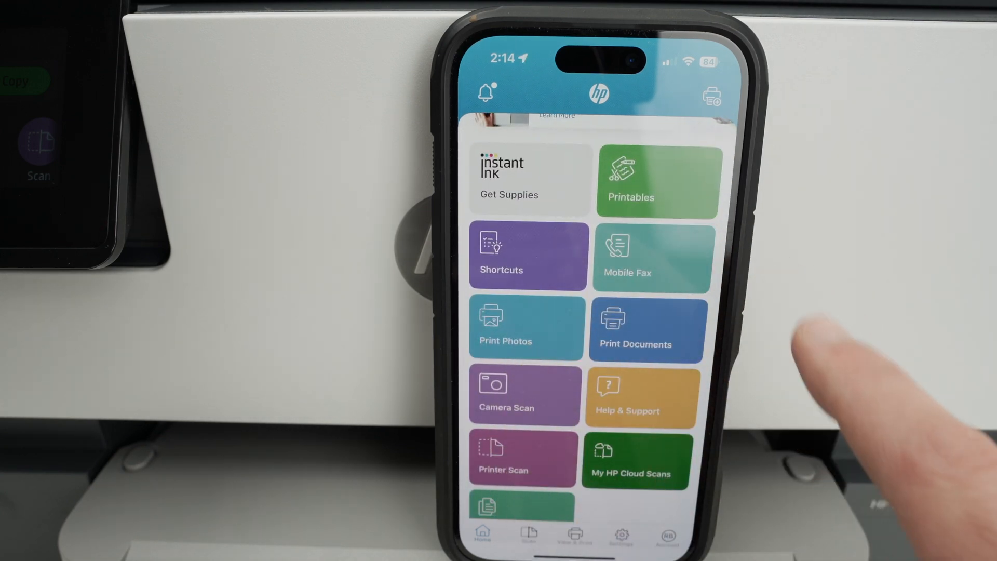
scroll("down", 3)
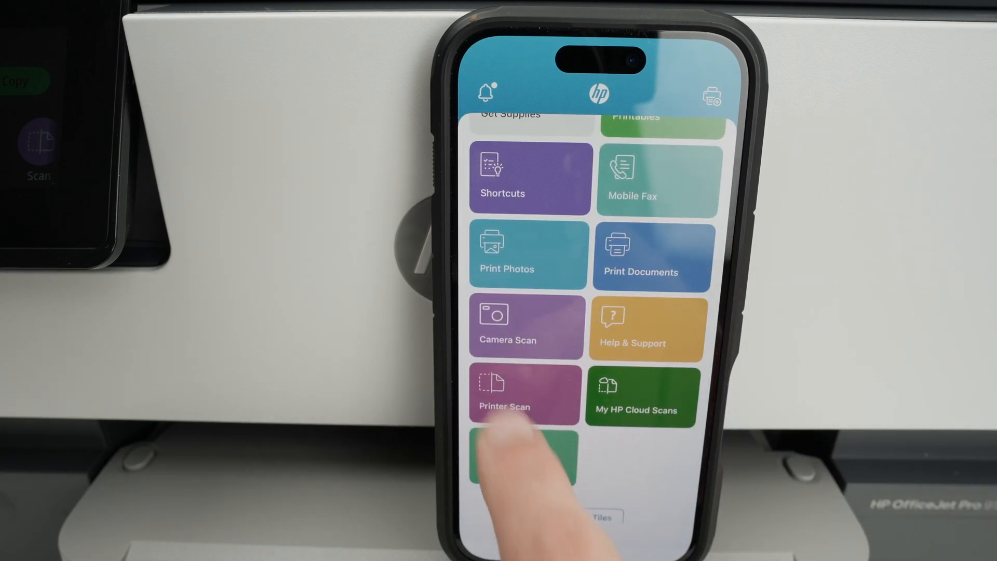
left_click(504, 394)
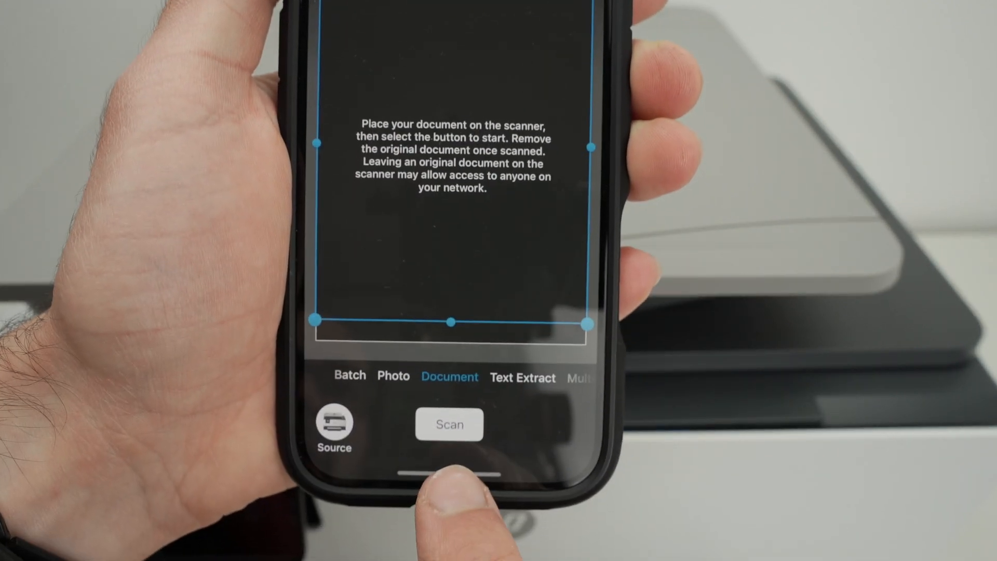
Scan the Life chart page from the printer into the Detect Edges screen.
left_click(449, 425)
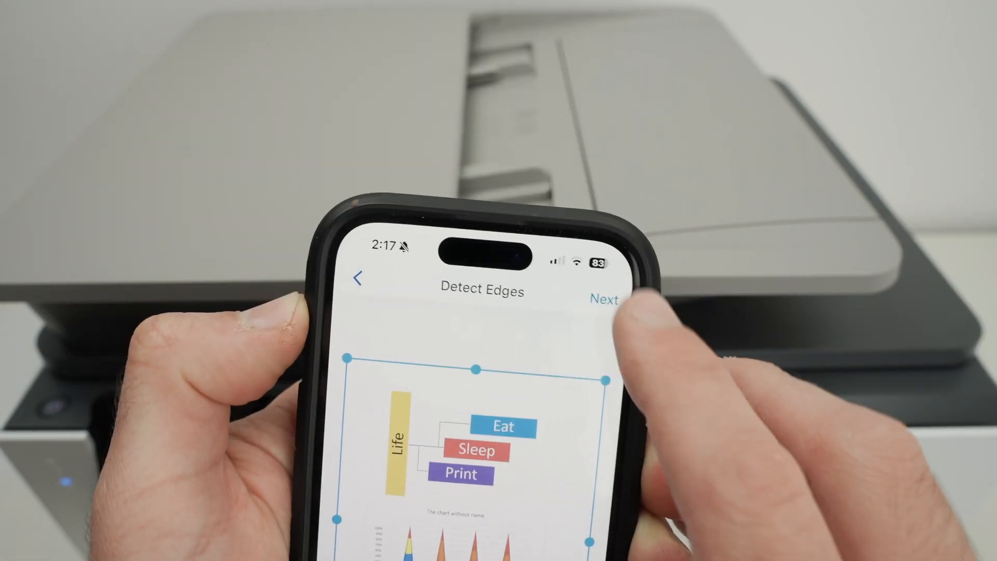
Accept the detected page edges and discard the unsaved edits.
left_click(603, 300)
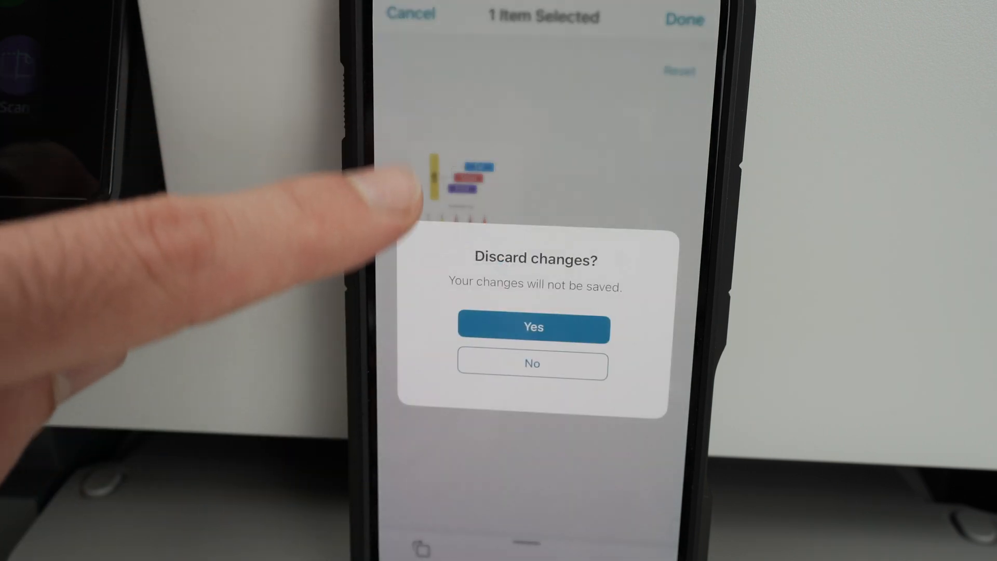
left_click(533, 327)
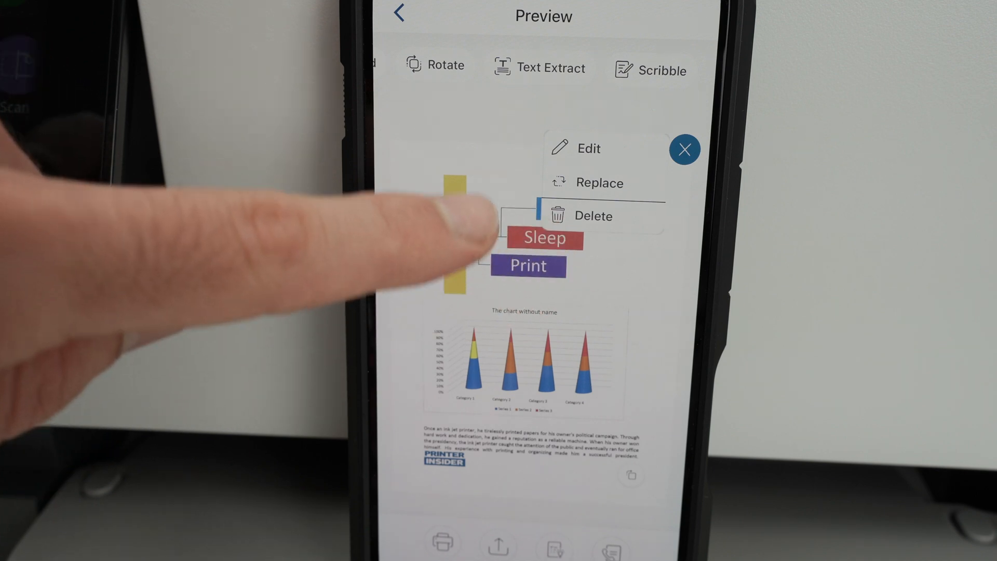
Delete characters from the scan's file name and keep Basic PDF as file type.
left_click(684, 149)
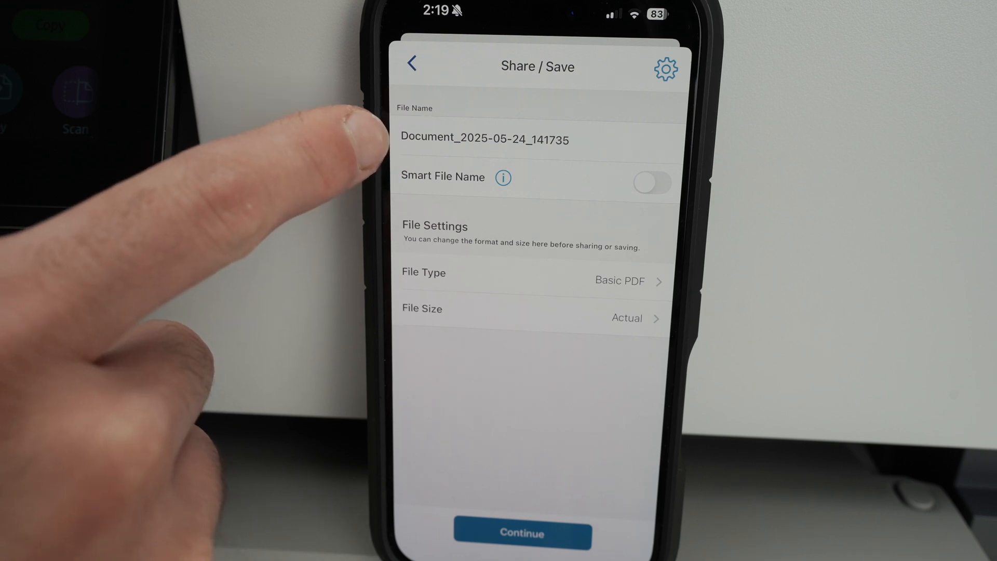
left_click(476, 138)
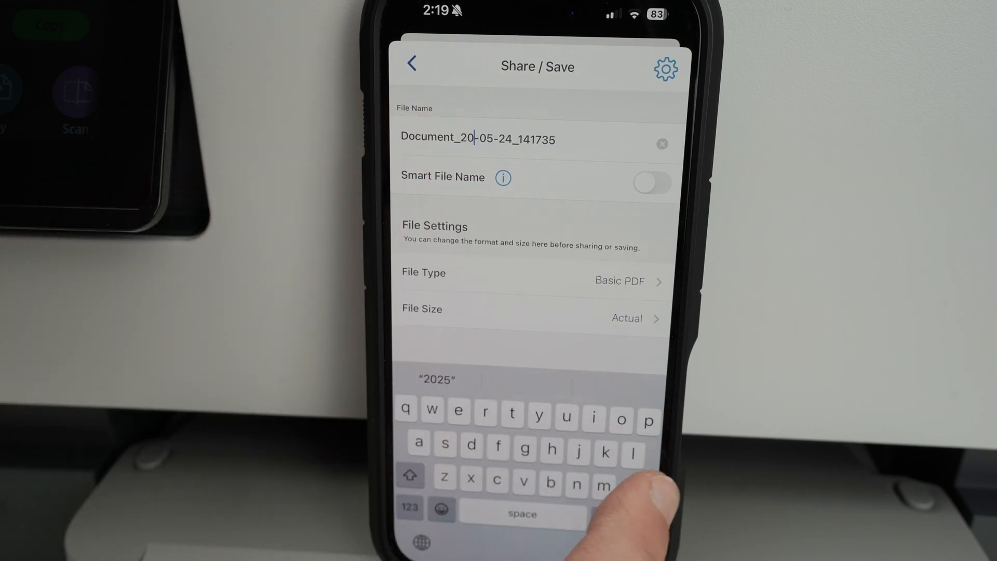
key("backspace")
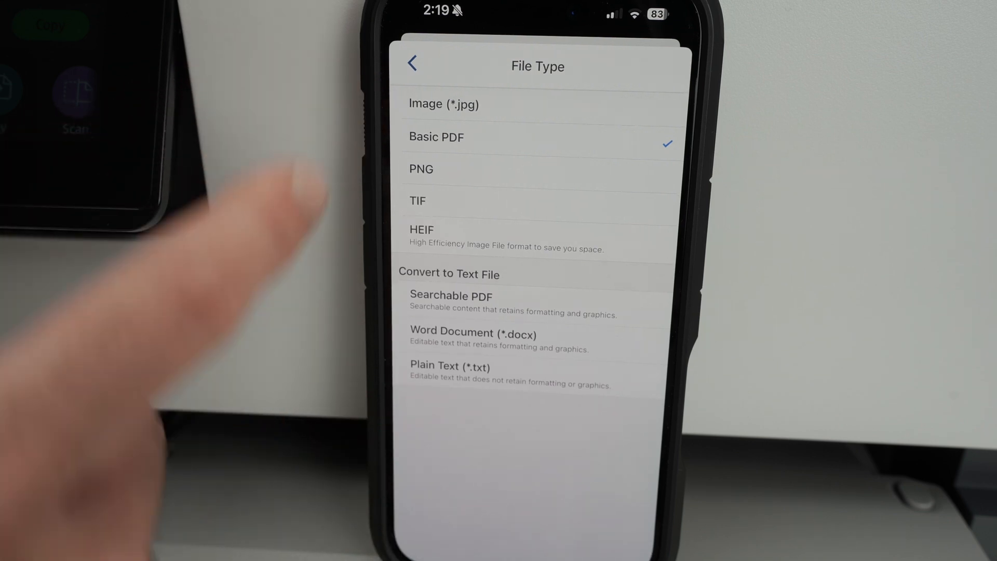
left_click(412, 64)
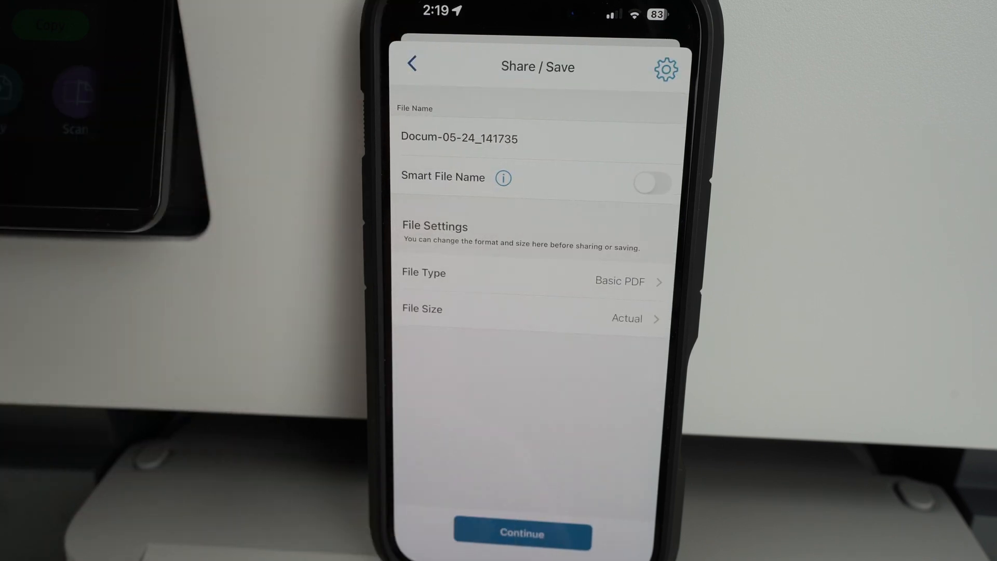